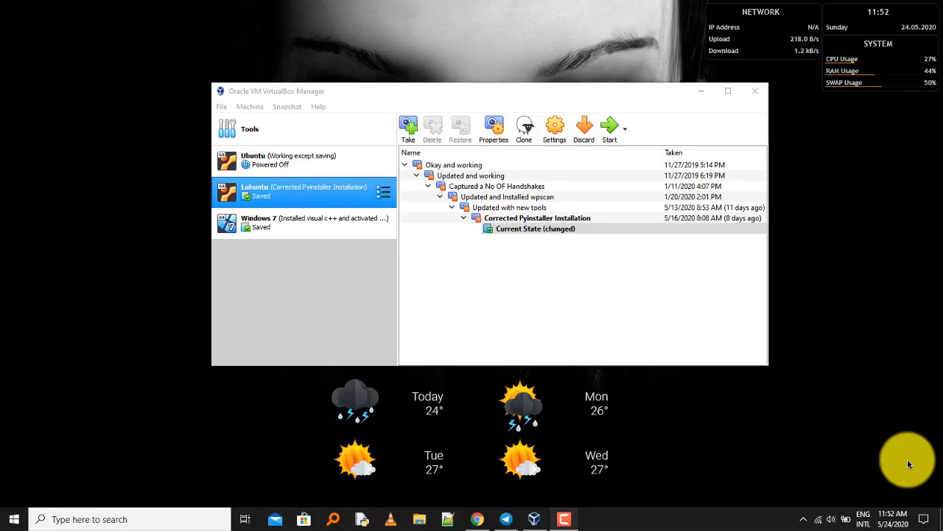
Refresh the desktop, then bring up the Lubuntu machine's action menu to start it
right_click(116, 381)
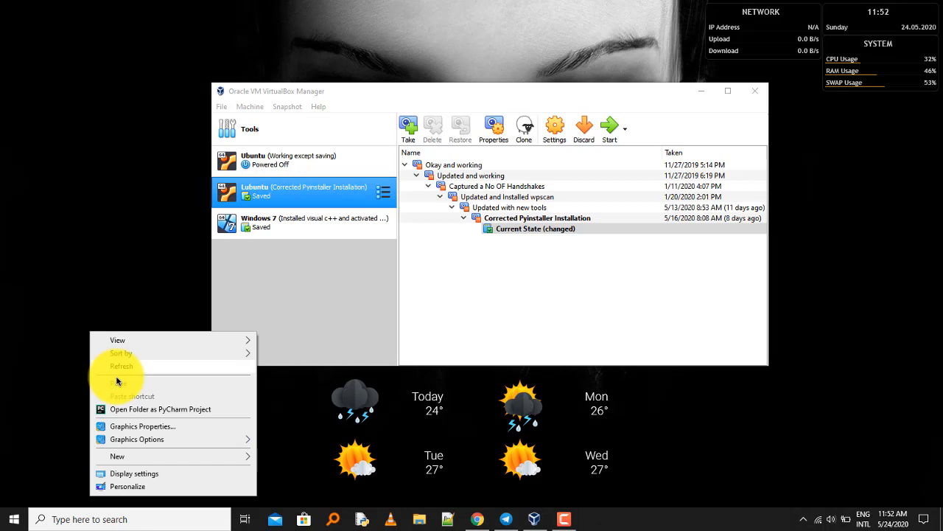
left_click(301, 99)
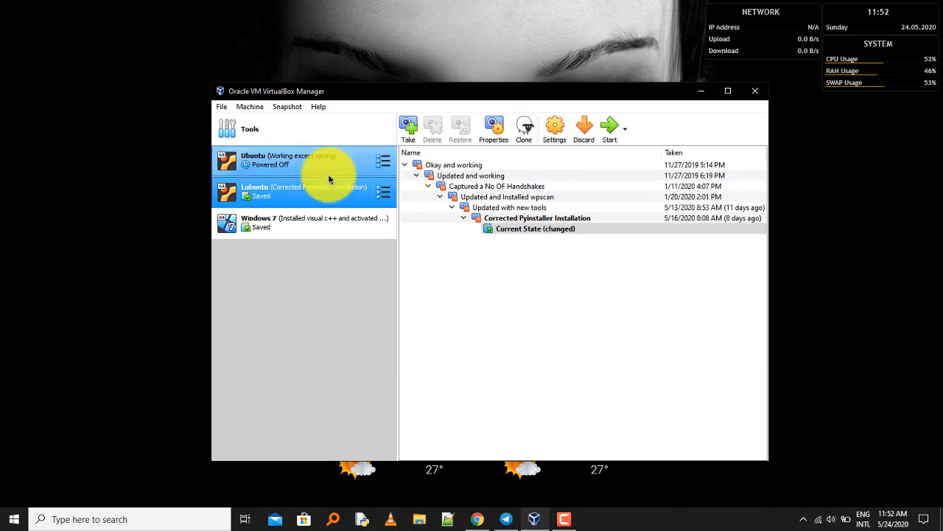
right_click(303, 191)
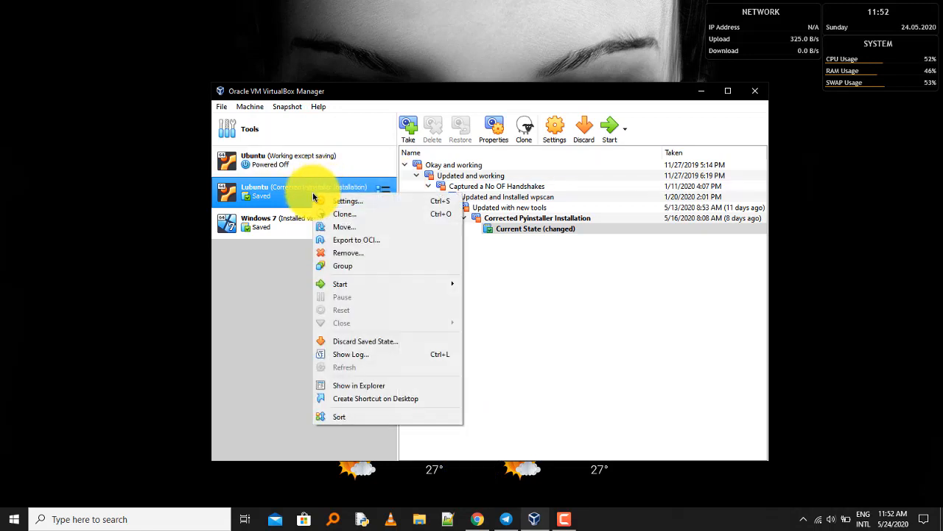
mouse_move(340, 284)
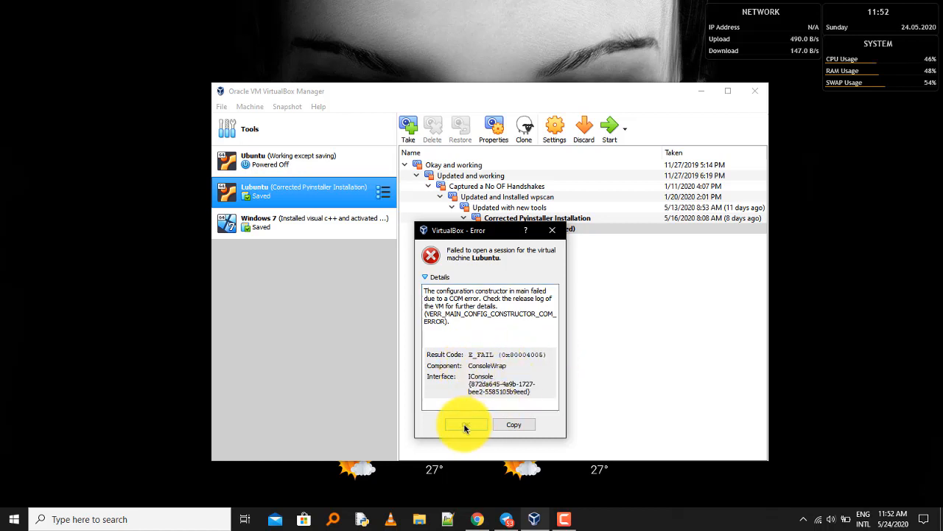
Dismiss the COM error, check for updates, and download the announced 6.0.20 installer
left_click(465, 423)
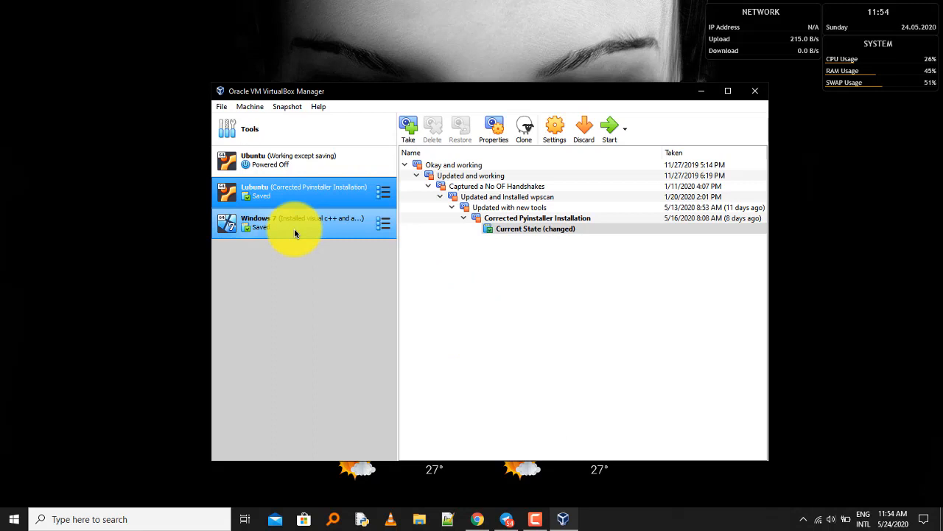
left_click(222, 106)
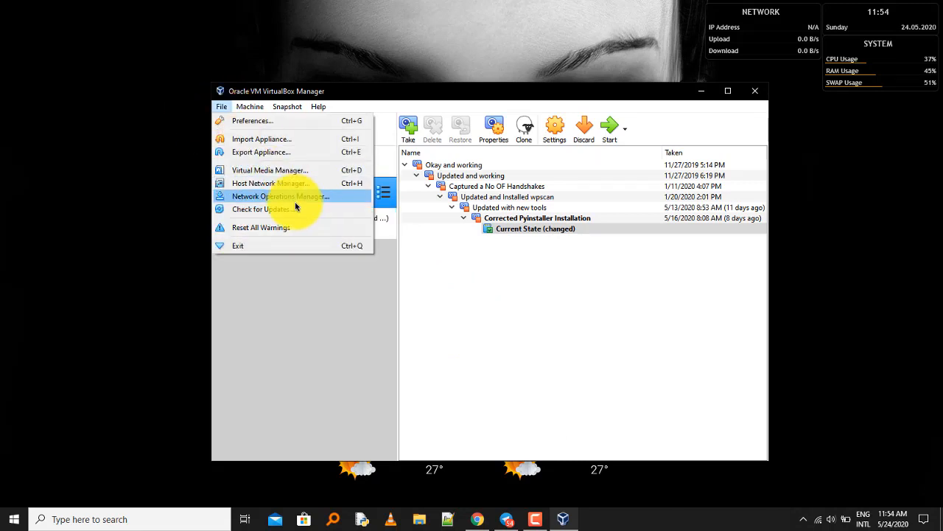
left_click(260, 208)
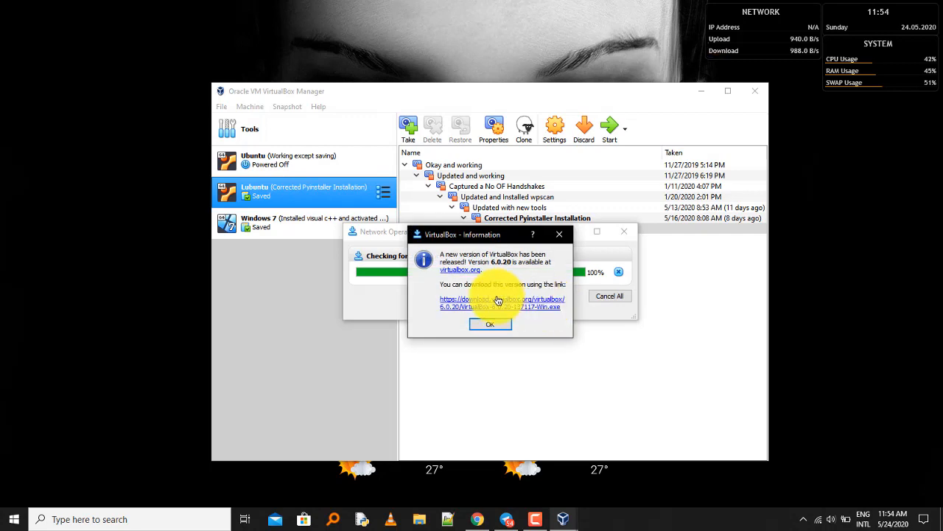
left_click(501, 302)
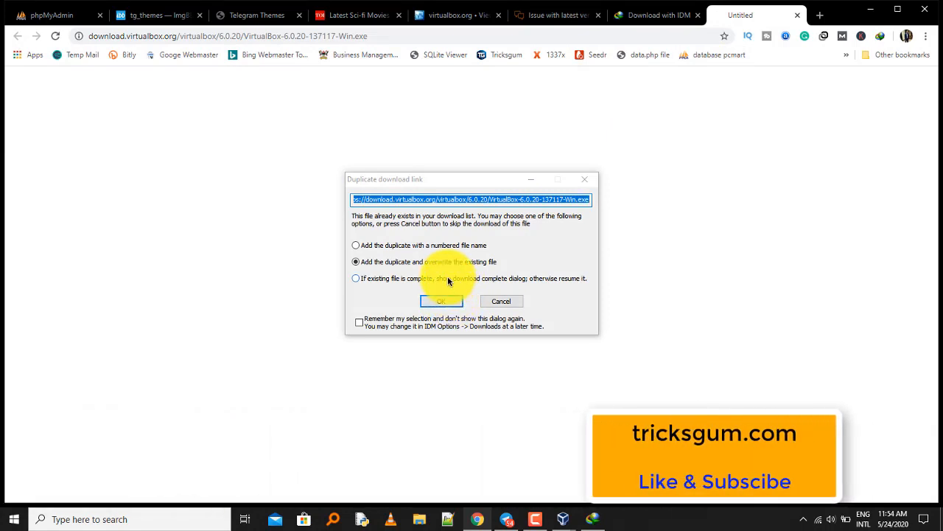
Overwrite the existing installer download and close the VirtualBox update notice
left_click(441, 301)
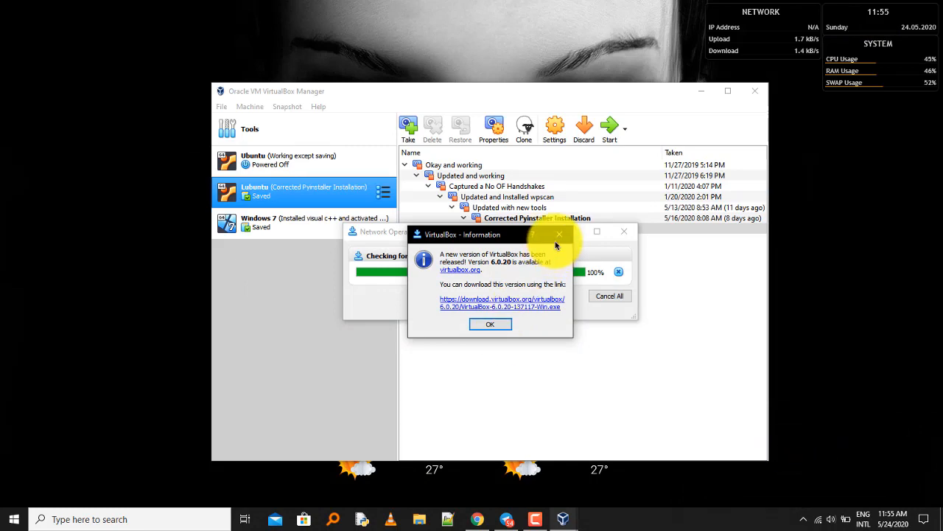
left_click(490, 324)
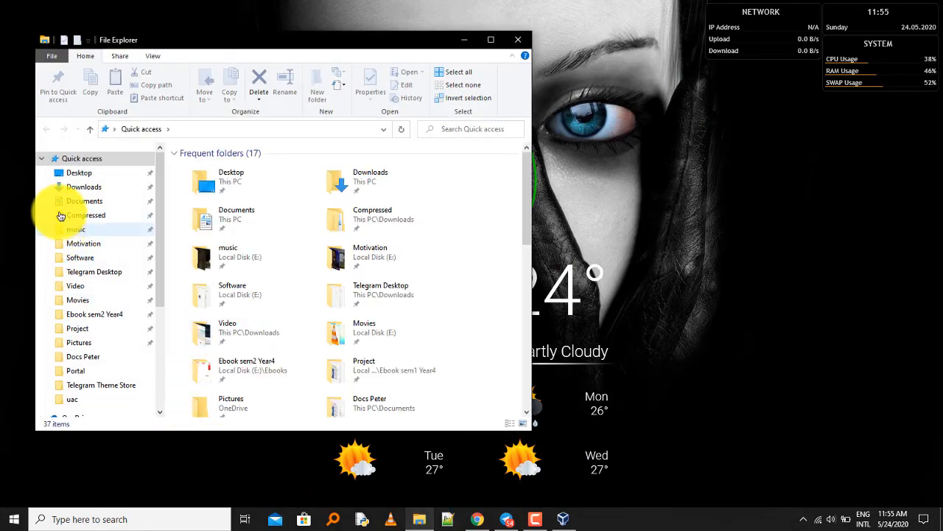
Run VirtualBox-6.0.20-137117-Win.exe from the Downloads Programs folder
left_click(83, 186)
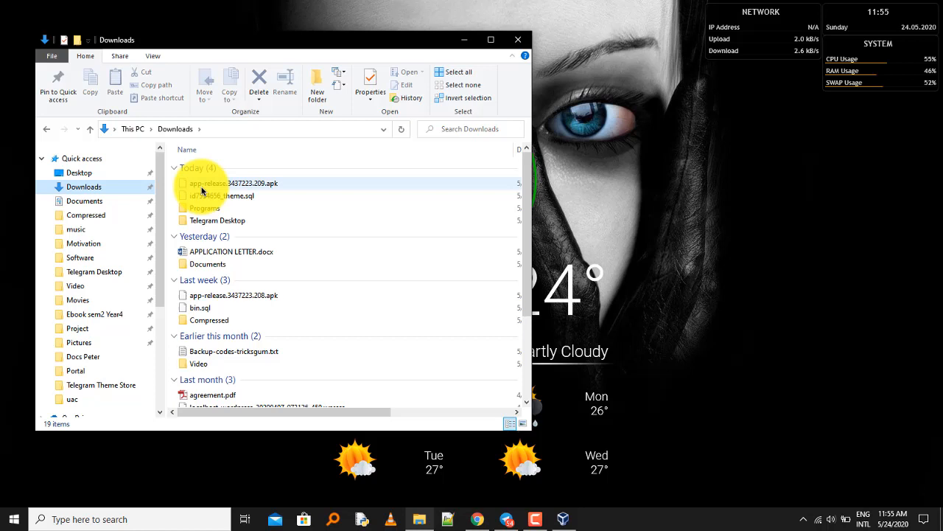
double_click(205, 208)
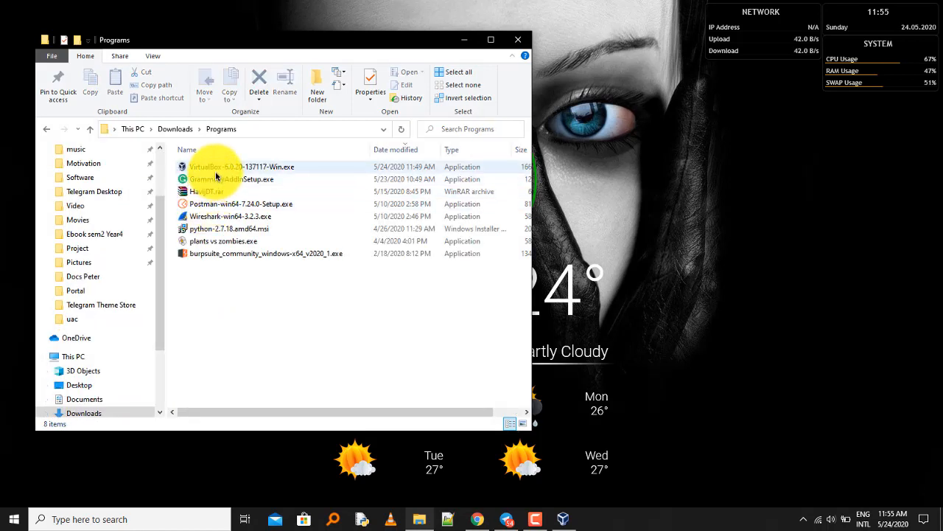
left_click(241, 167)
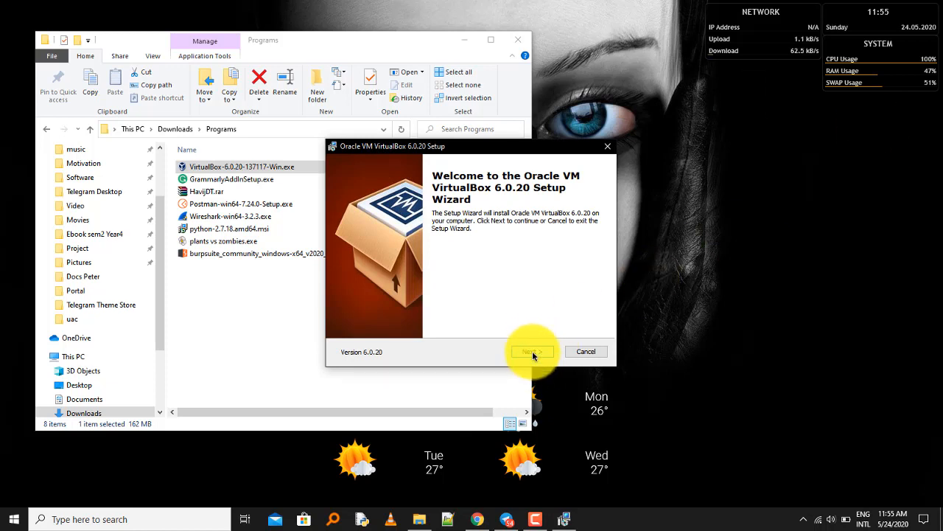
Keep the default features and shortcut options in the 6.0.20 setup wizard
right_click(689, 214)
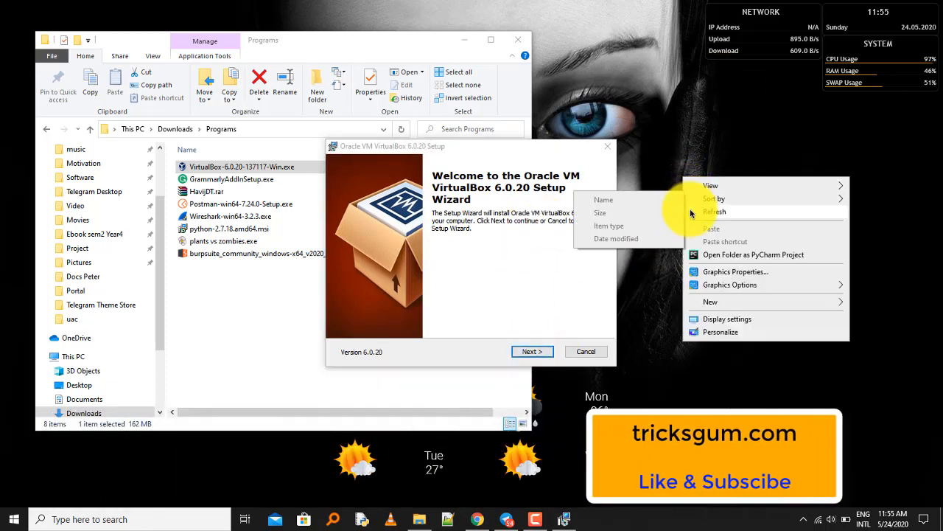
left_click(532, 351)
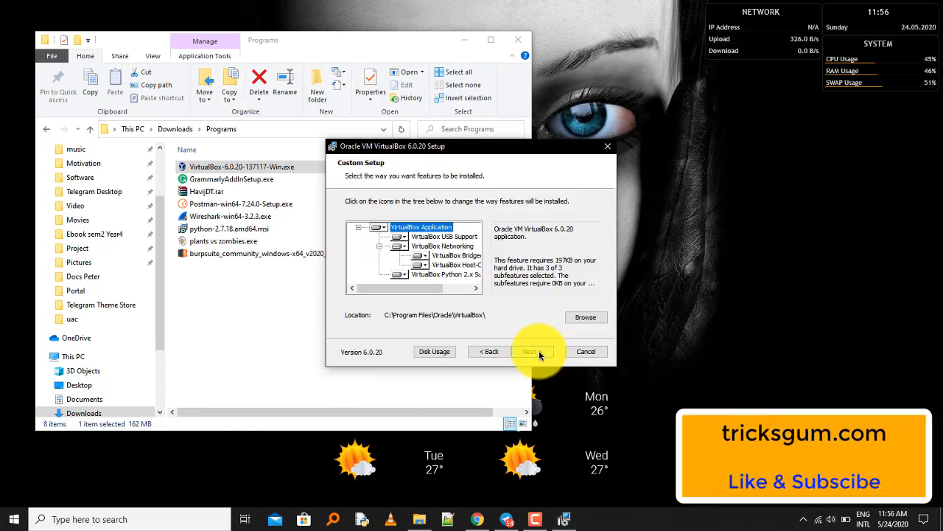
left_click(529, 351)
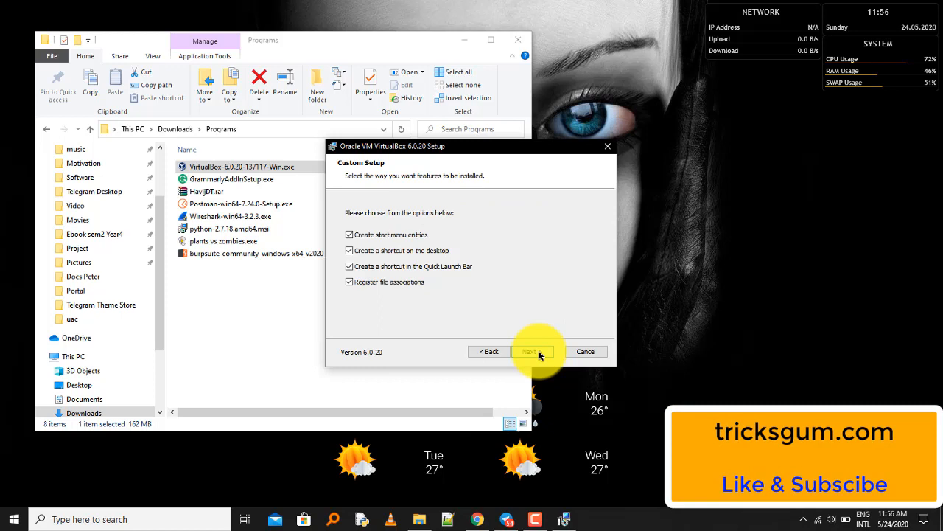
right_click(799, 236)
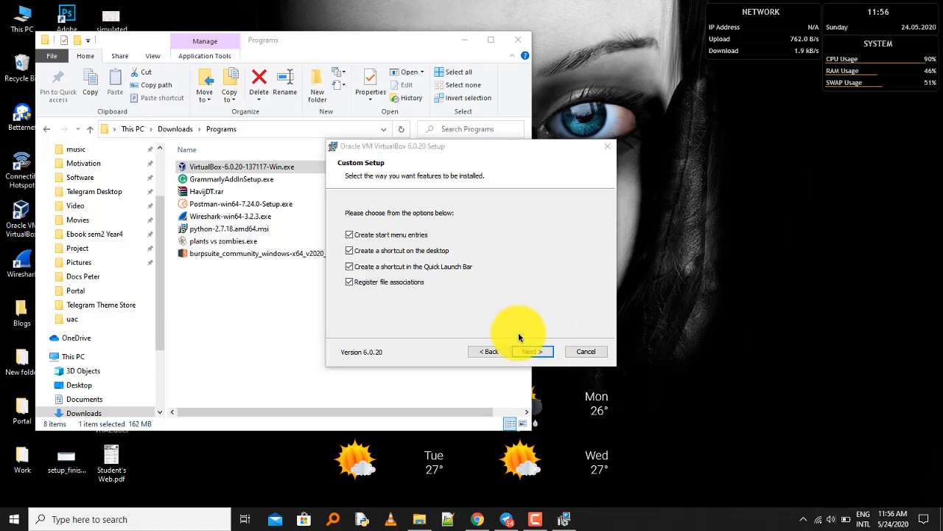
left_click(529, 351)
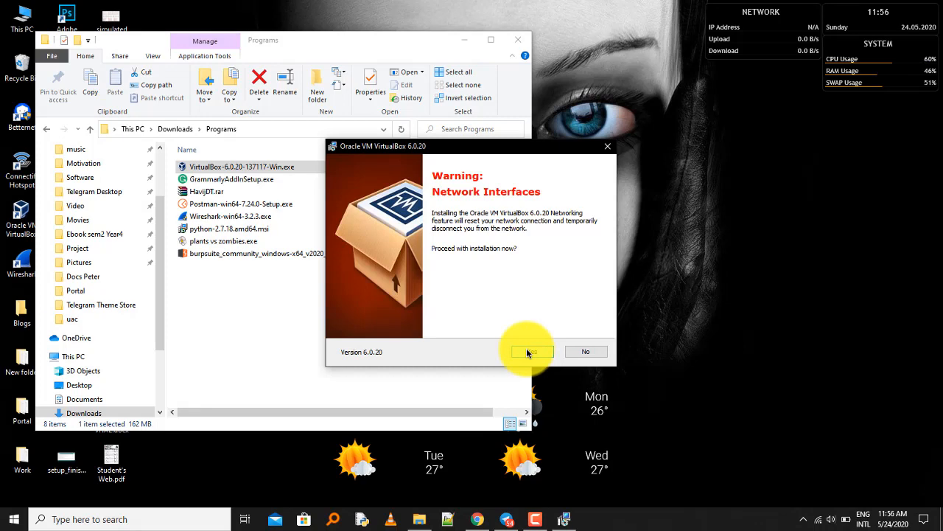
Accept the temporary network disconnection warning and begin installing VirtualBox 6.0.20
left_click(530, 350)
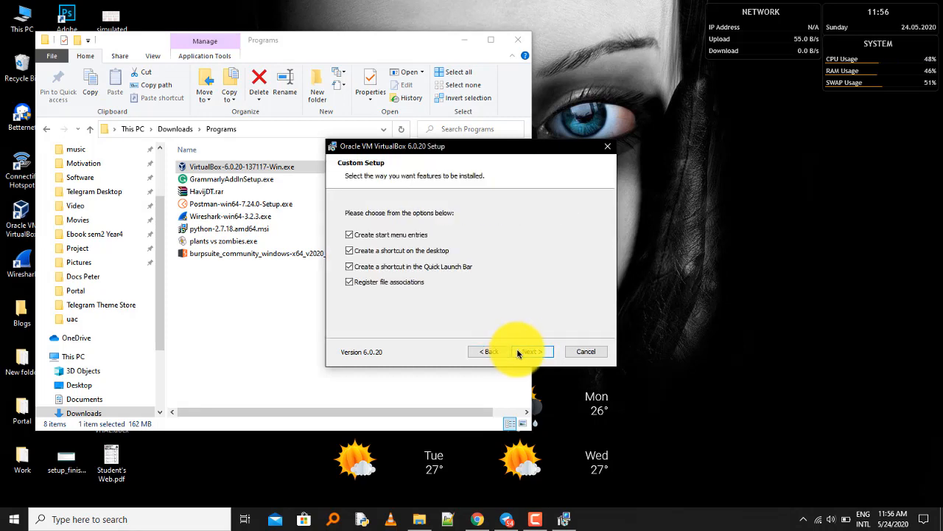
left_click(529, 351)
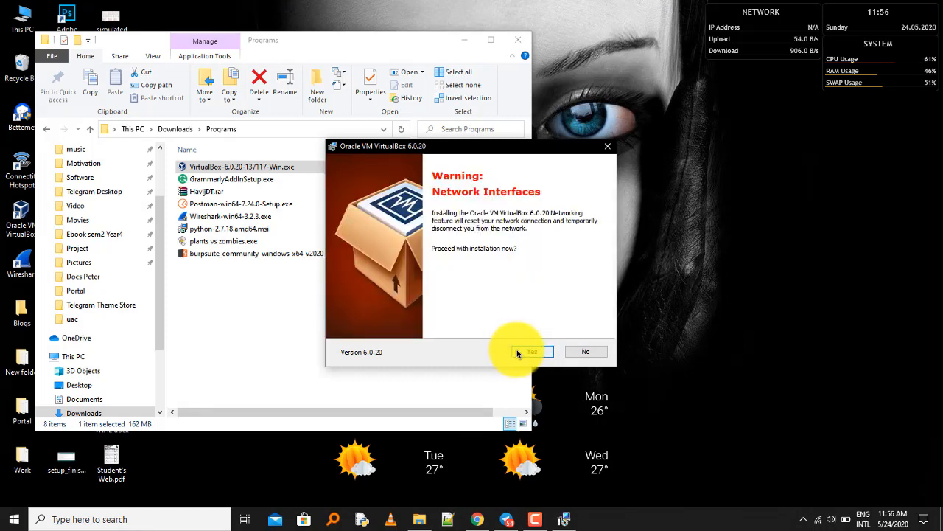
left_click(532, 351)
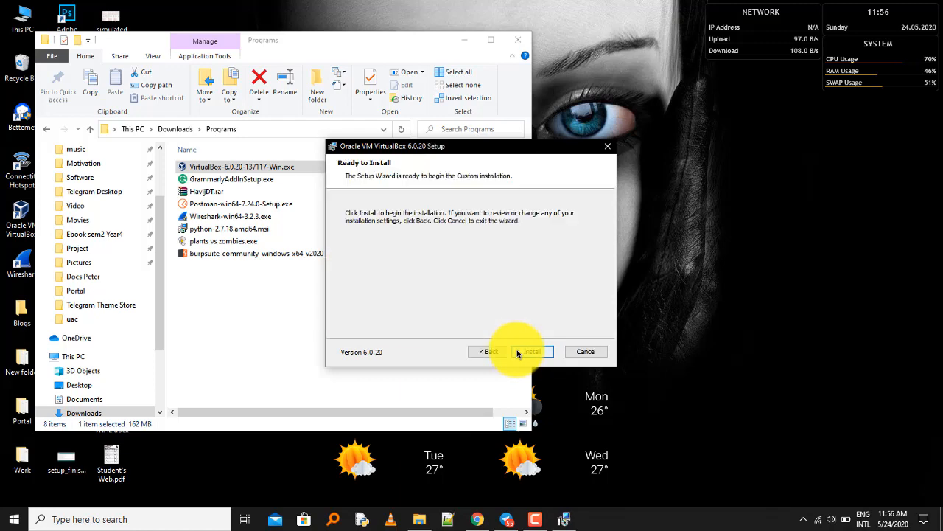
left_click(530, 350)
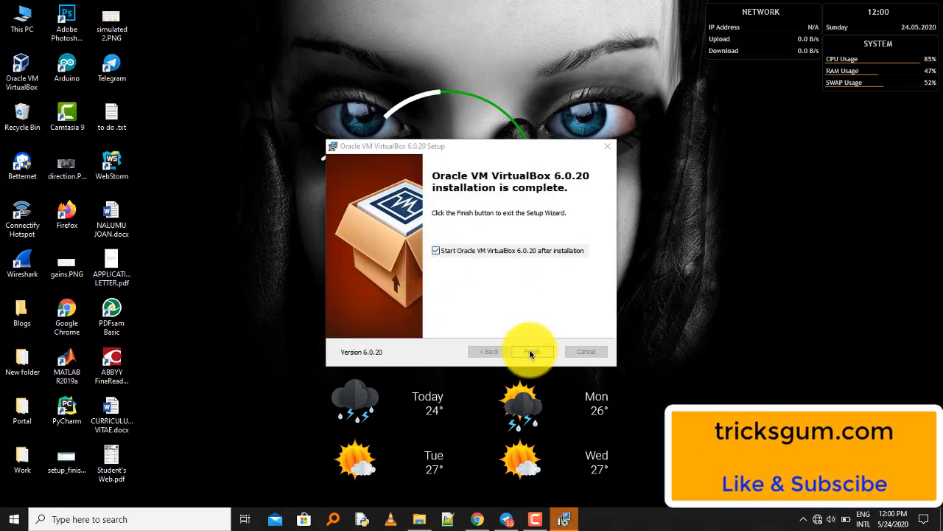
Finish setup so VirtualBox 6.0.20 launches with the Lubuntu machine listed
left_click(532, 350)
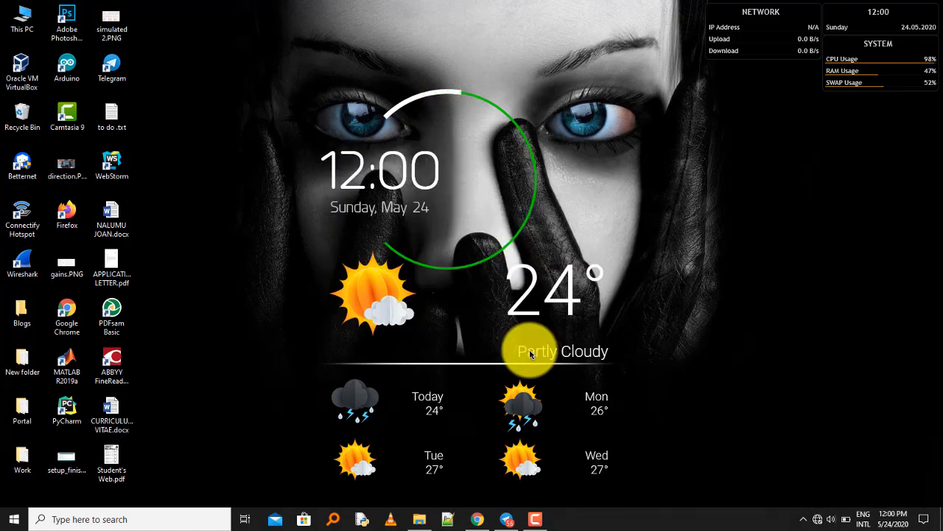
left_click(562, 518)
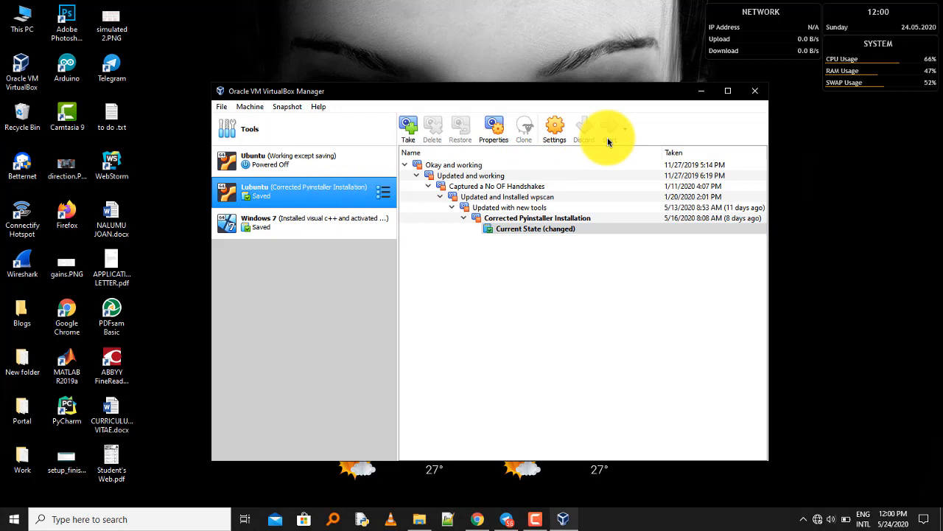
Start the saved Lubuntu machine from the toolbar to restore its session
left_click(610, 129)
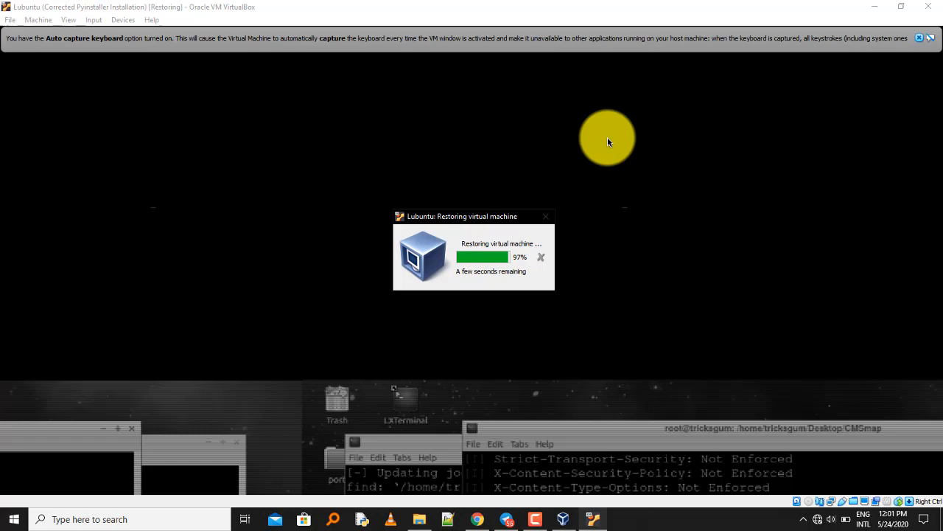
mouse_move(652, 115)
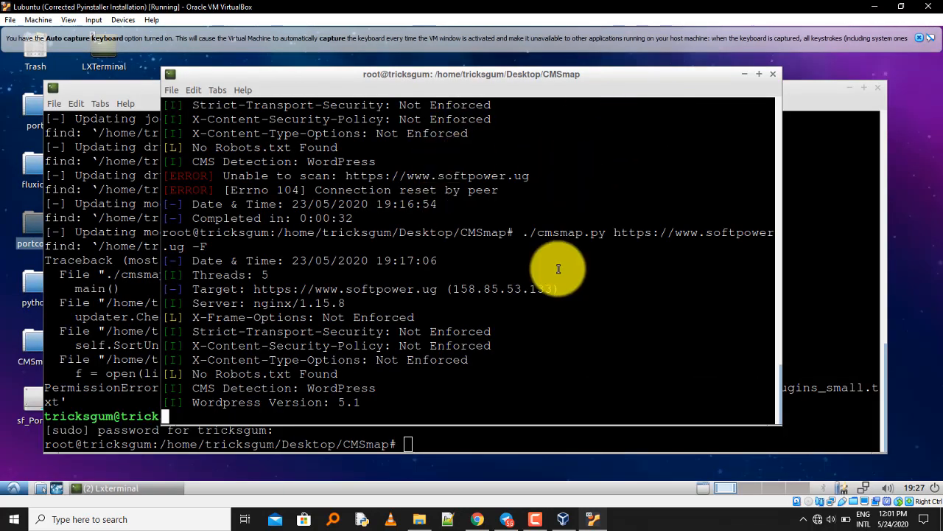
mouse_move(822, 181)
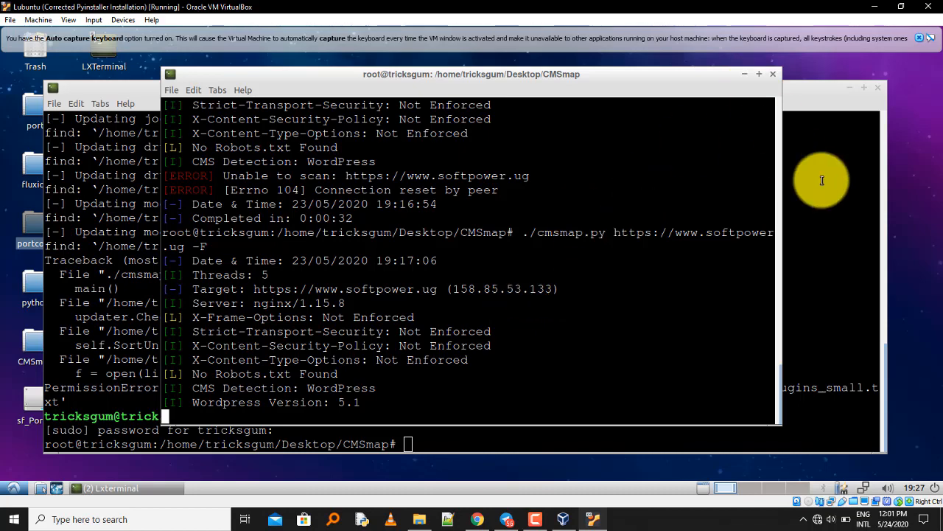